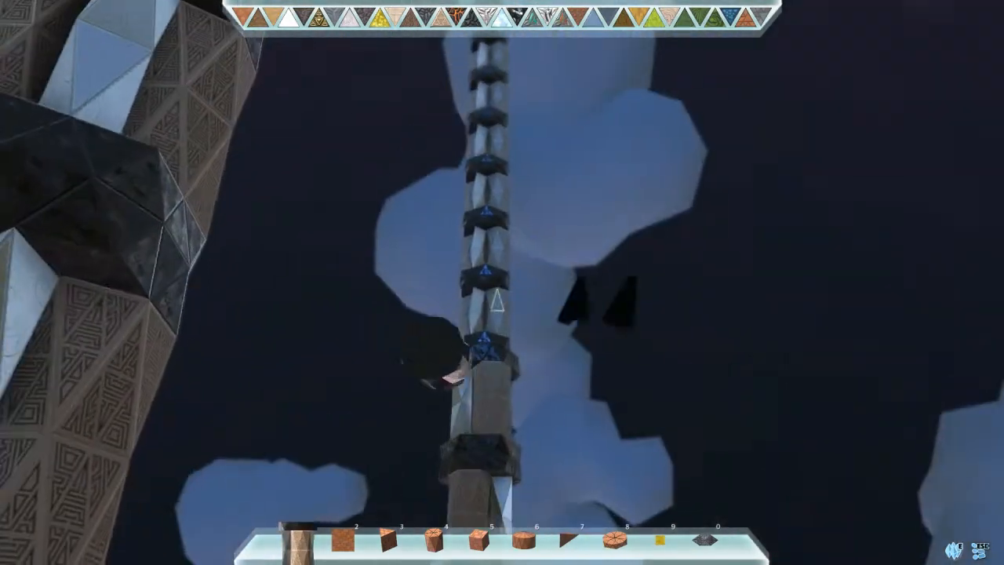
mouse_move(502, 283)
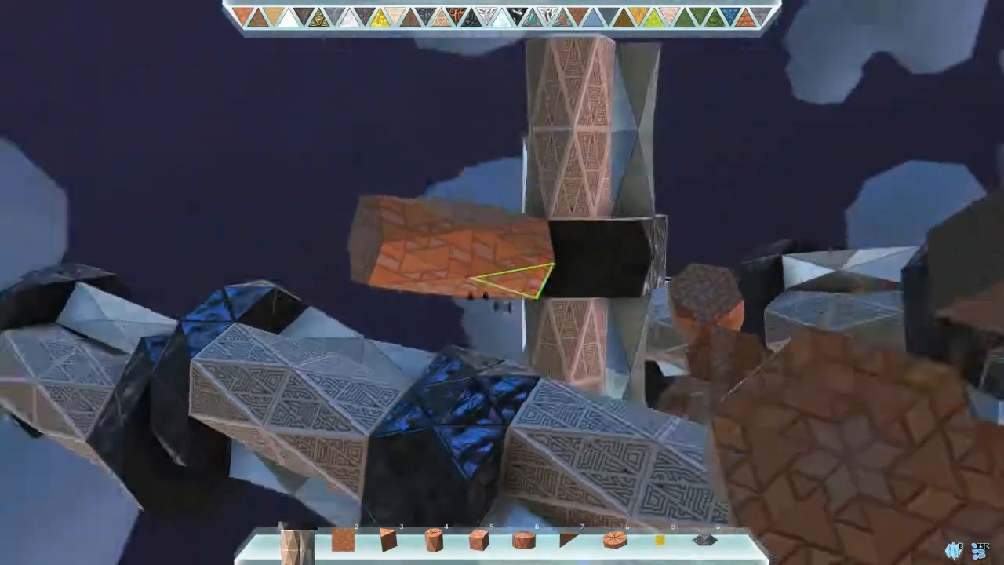
mouse_move(503, 283)
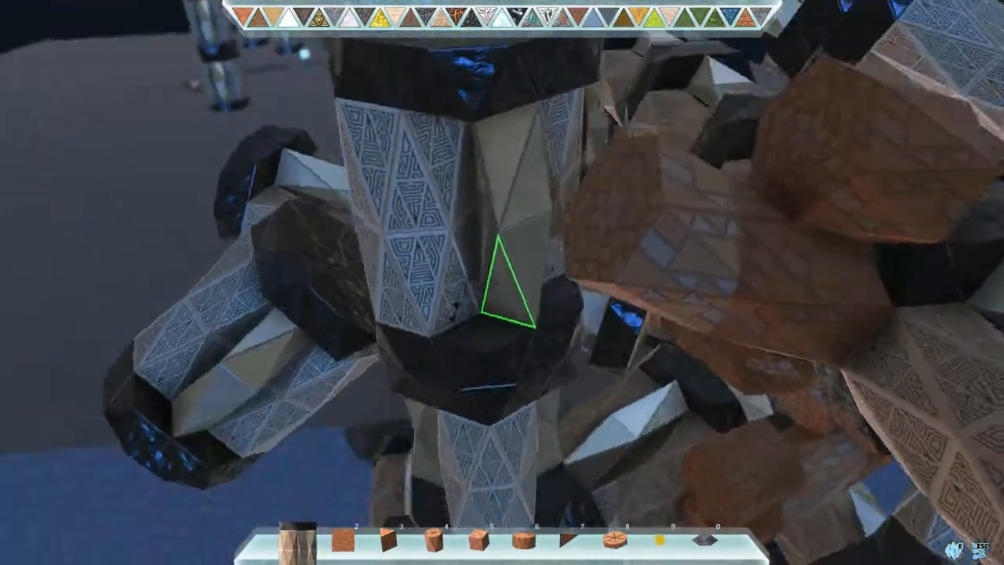
mouse_move(502, 283)
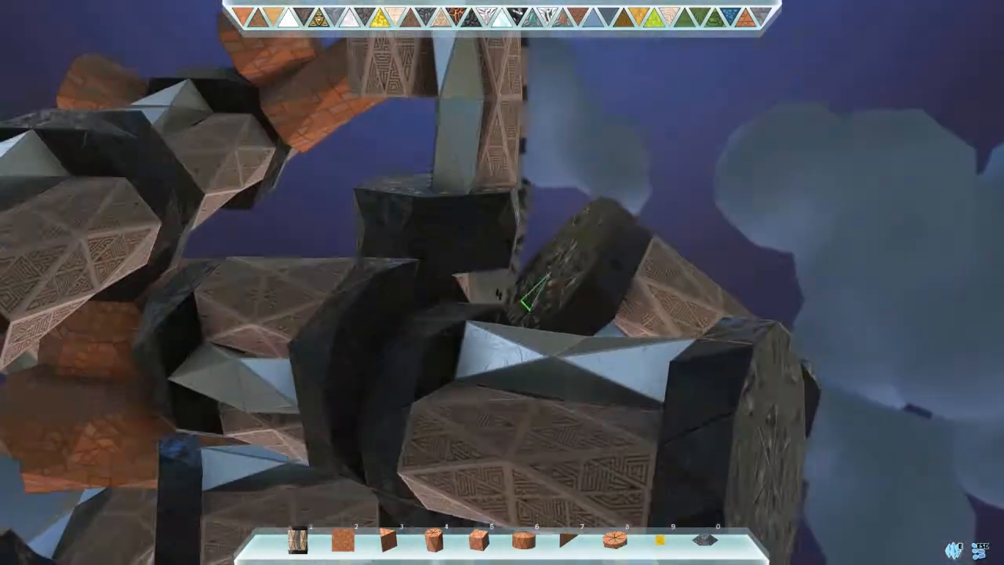
mouse_move(502, 282)
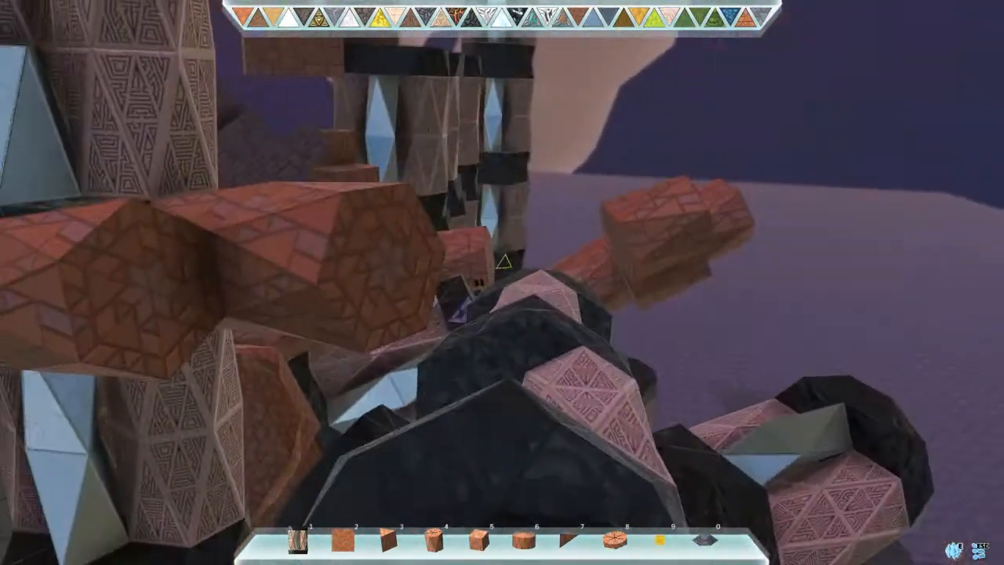
mouse_move(502, 283)
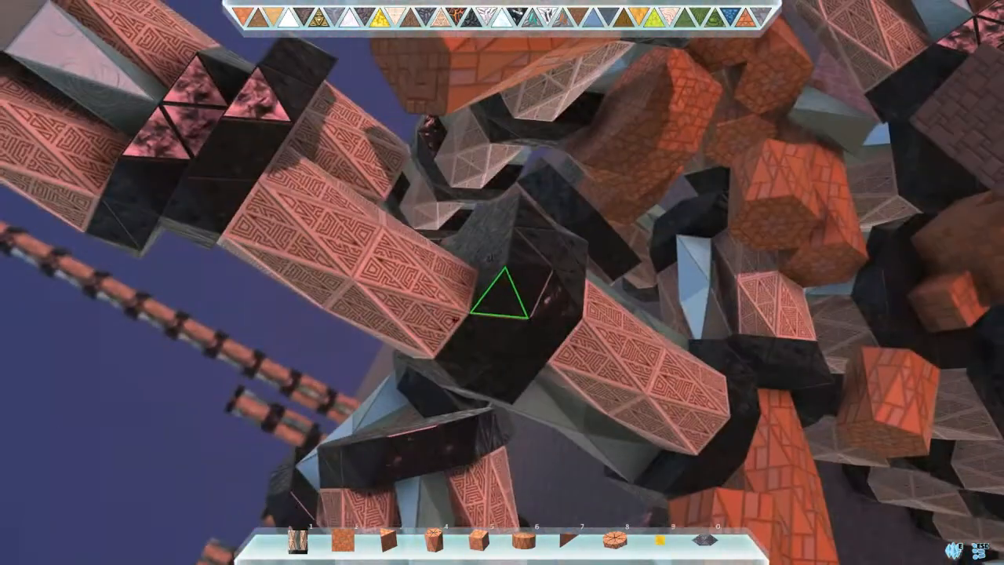
mouse_move(503, 283)
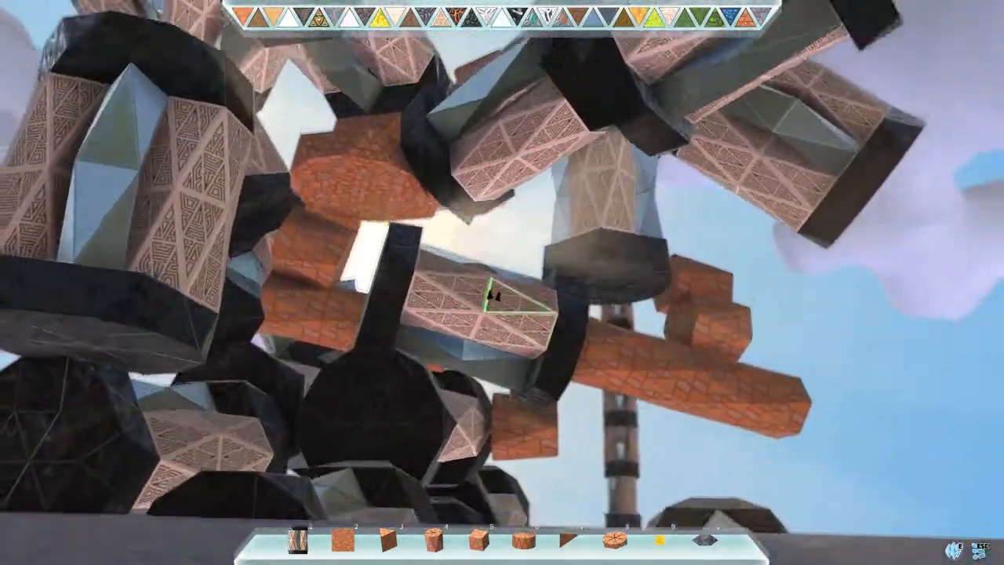
mouse_move(502, 282)
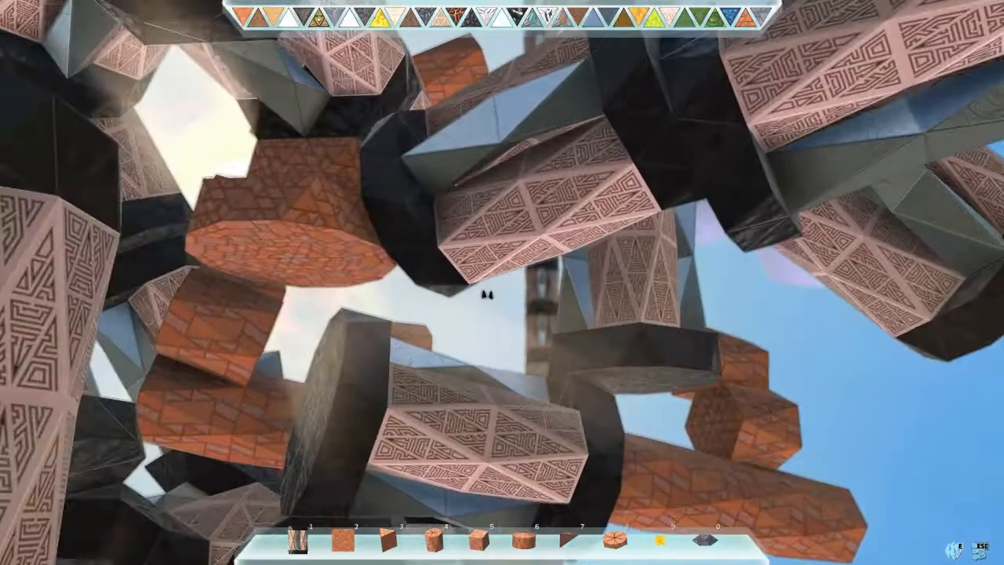
mouse_move(502, 283)
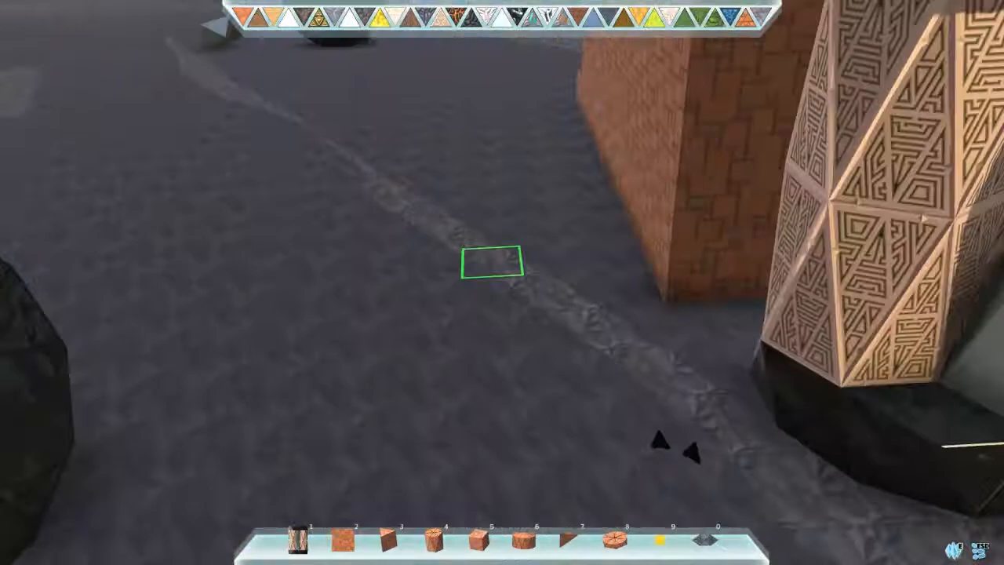
mouse_move(502, 282)
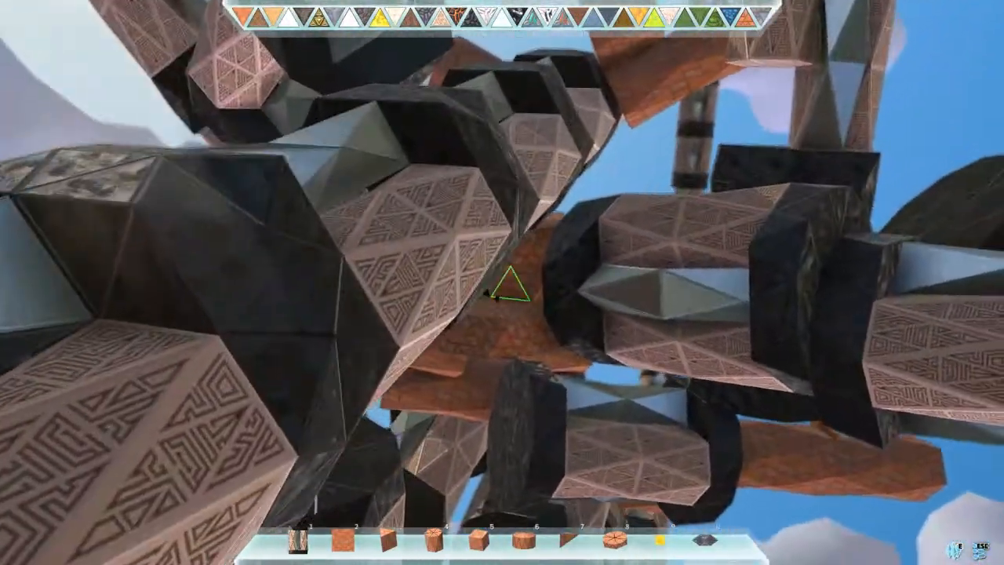
mouse_move(502, 282)
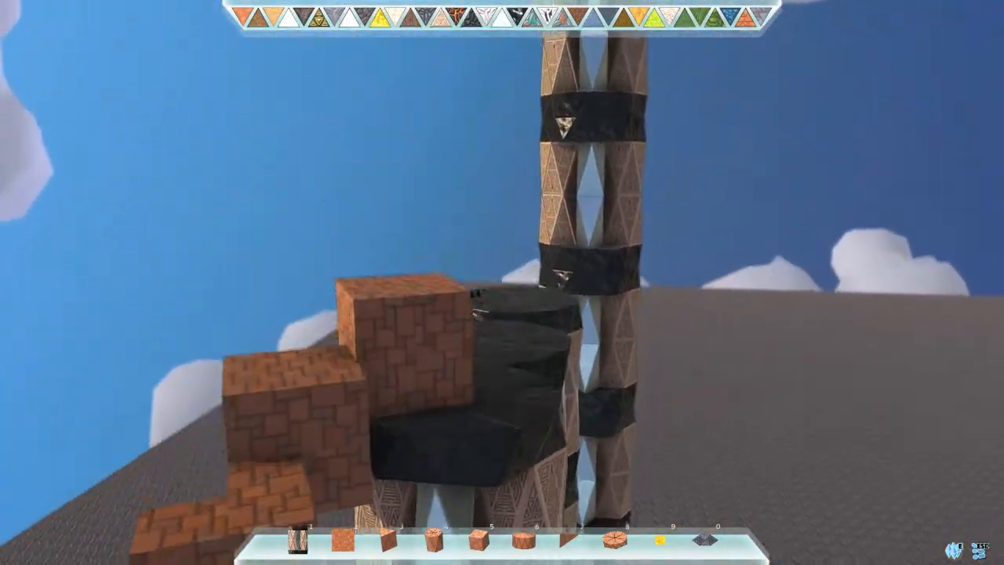
mouse_move(503, 282)
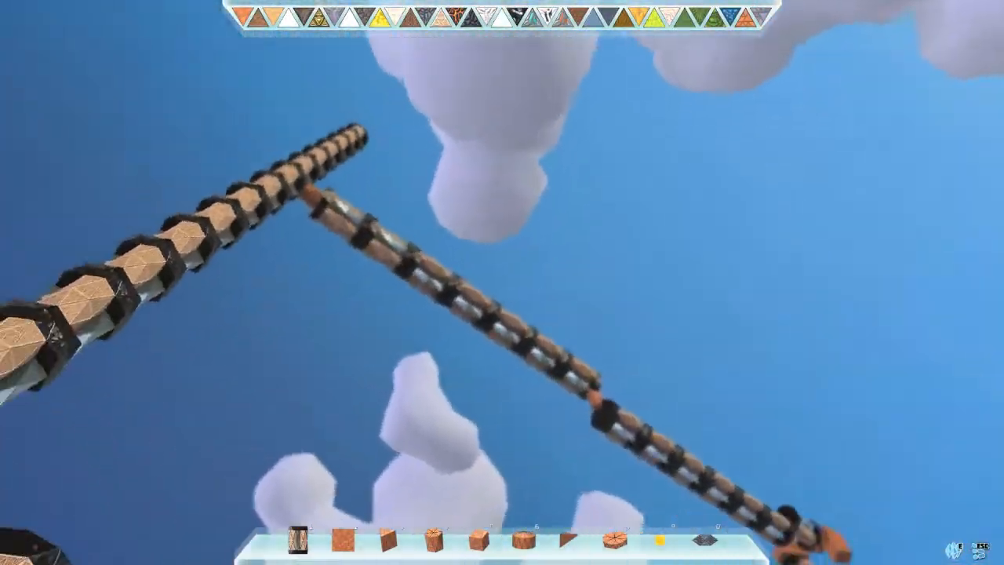
mouse_move(502, 282)
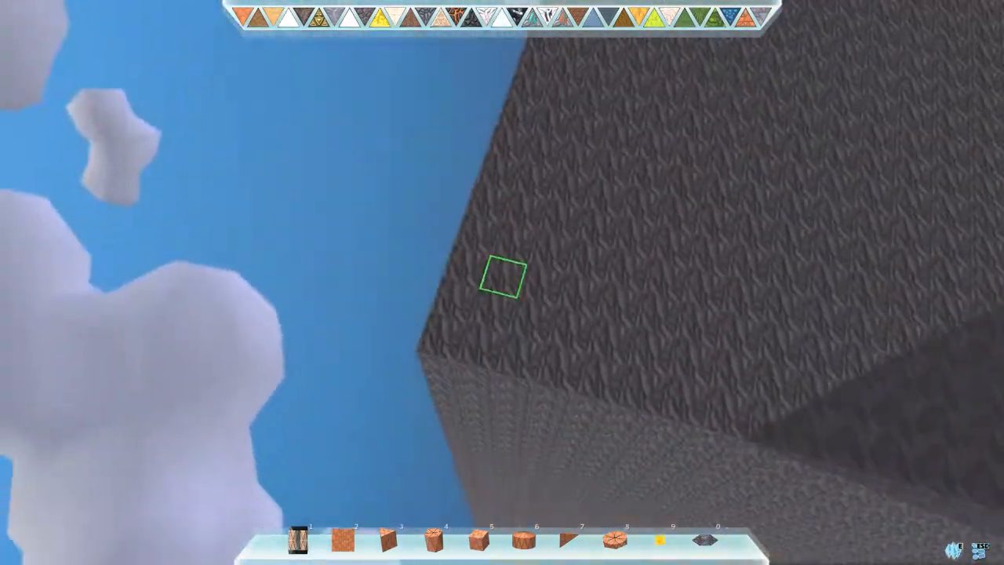
mouse_move(502, 282)
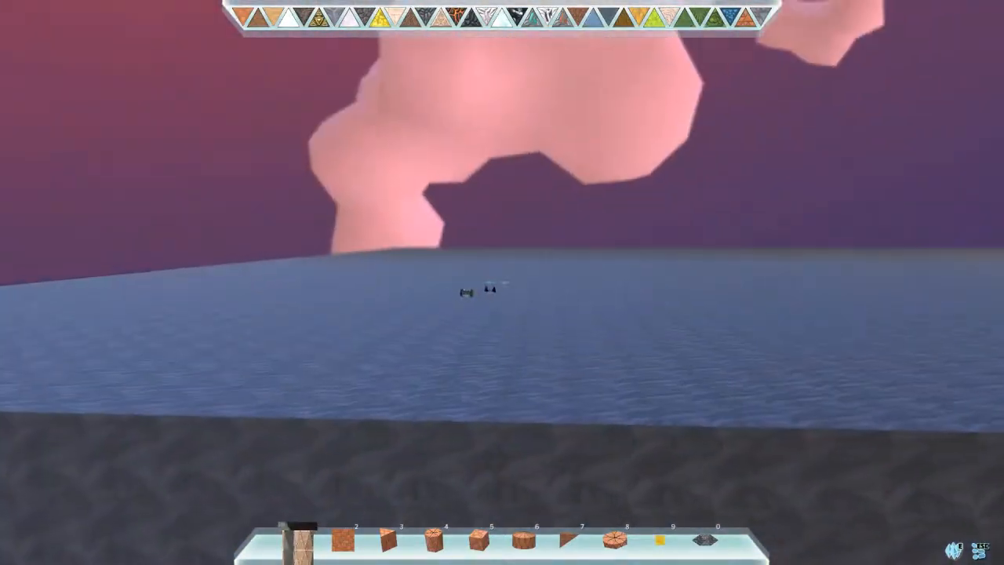
mouse_move(502, 283)
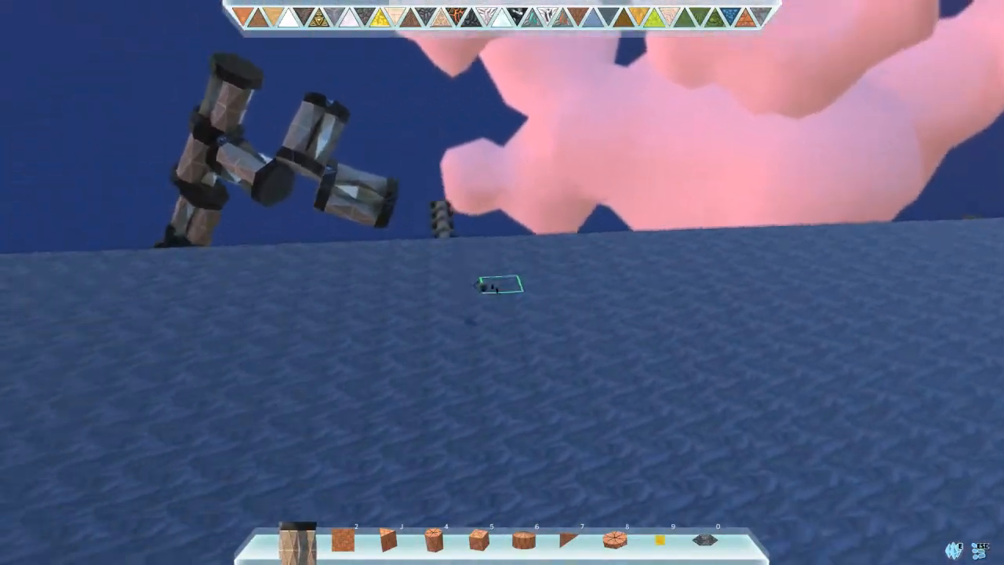
mouse_move(502, 282)
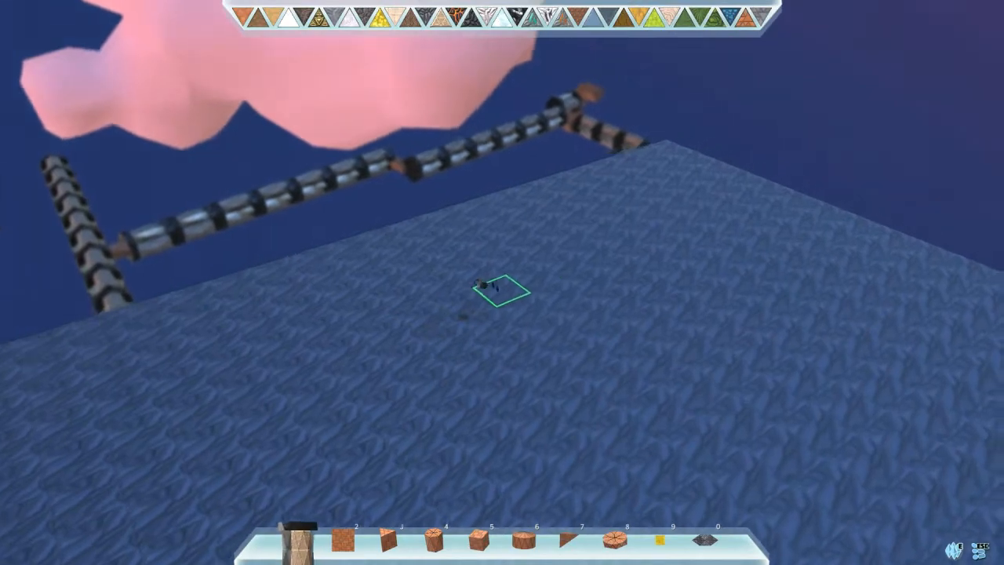
mouse_move(503, 282)
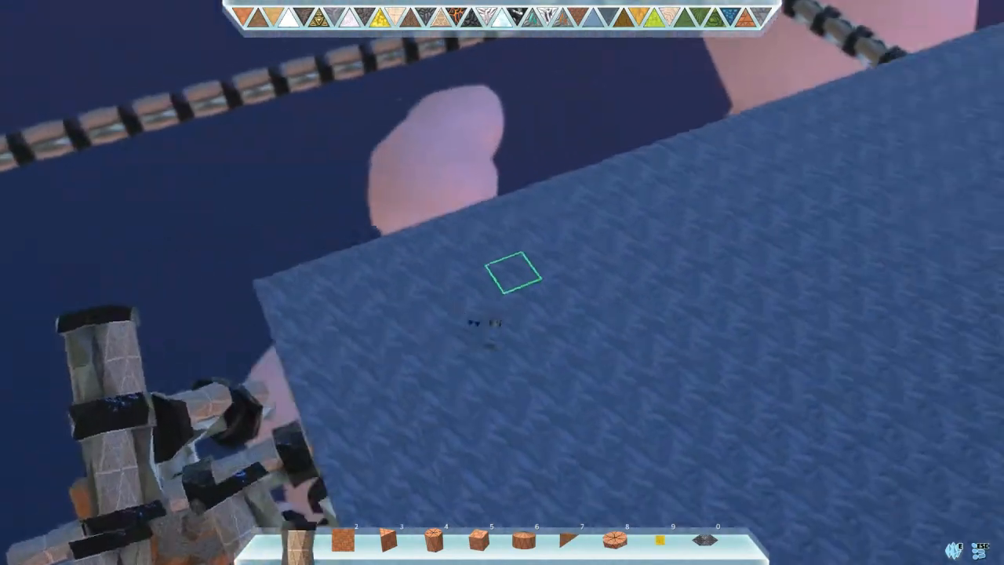
mouse_move(502, 283)
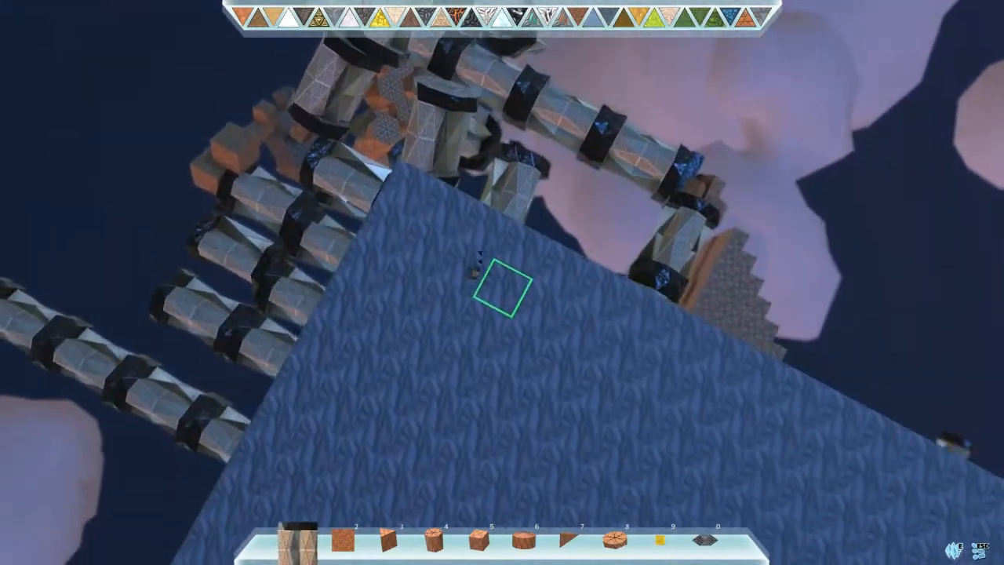